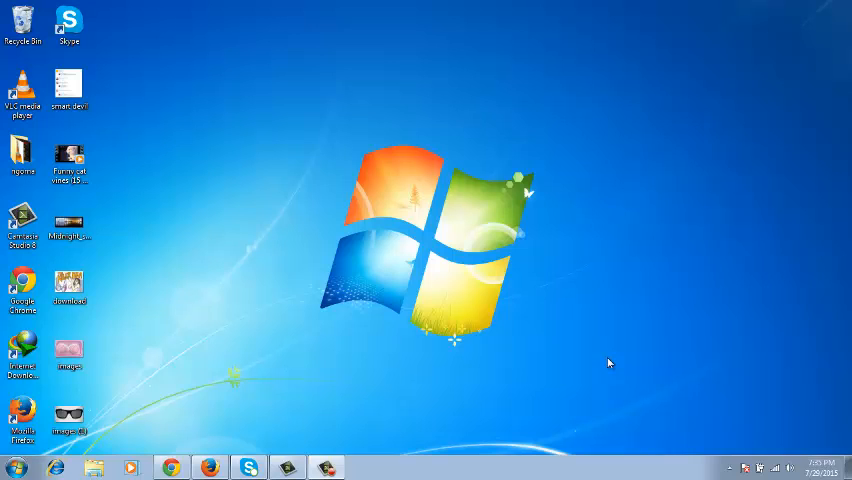
{"action": "mouse_move", "coordinate": [220, 380]}
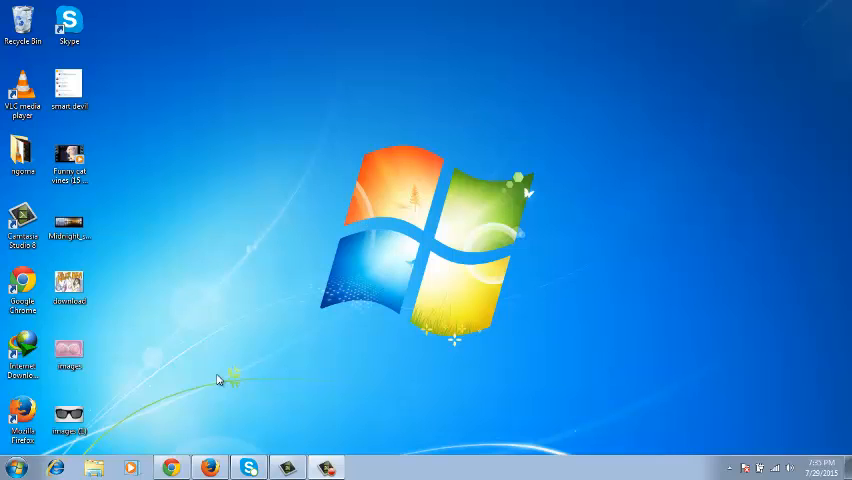
Minimize the Facebook browser window and launch Skype from the desktop icon
{"action": "left_click", "coordinate": [172, 468]}
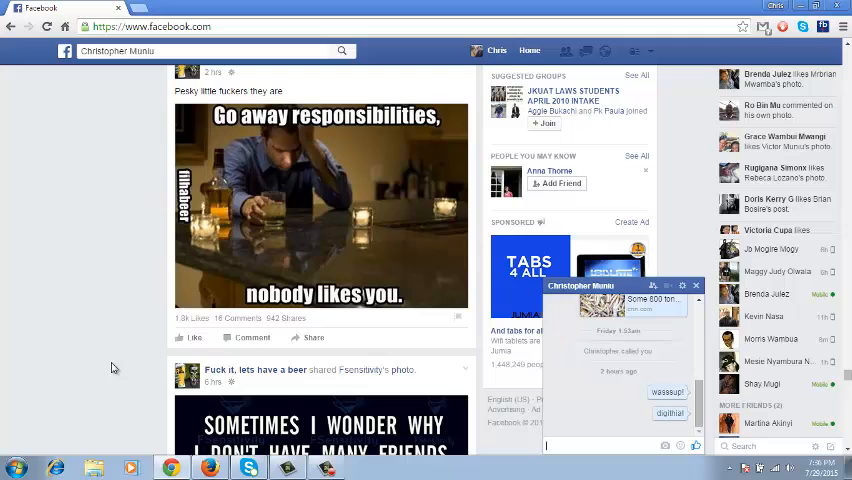
{"action": "mouse_move", "coordinate": [104, 332]}
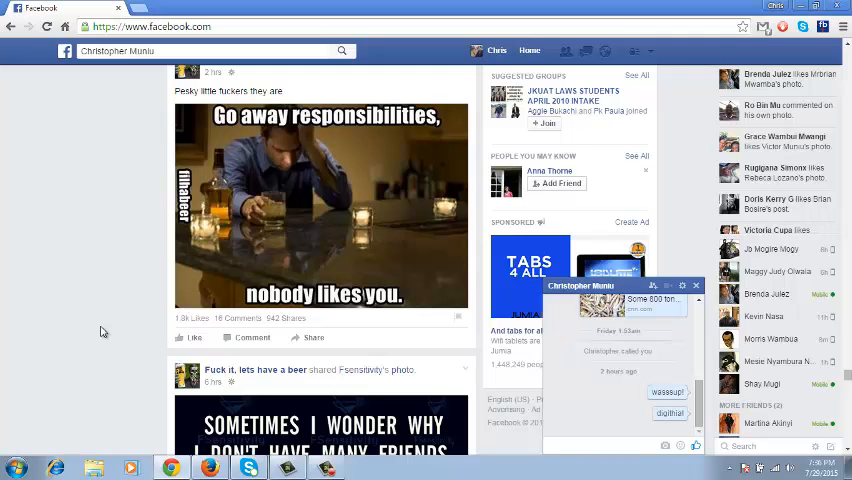
{"action": "left_click", "coordinate": [600, 444]}
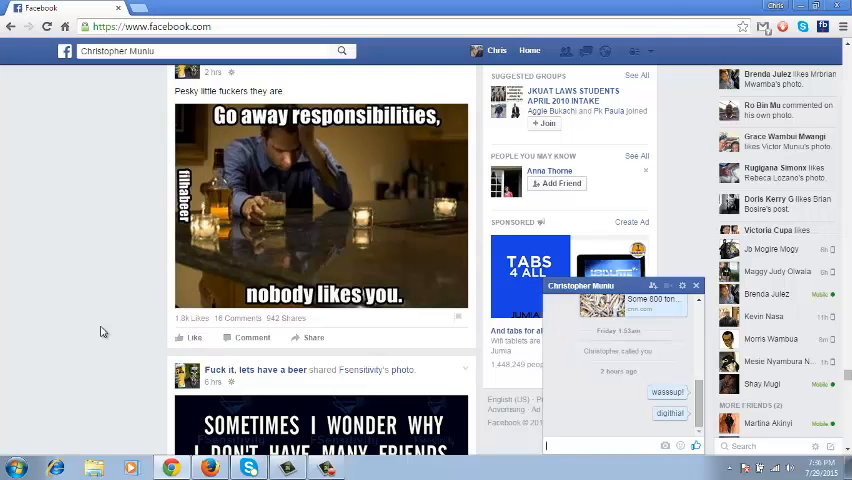
{"action": "mouse_move", "coordinate": [668, 12]}
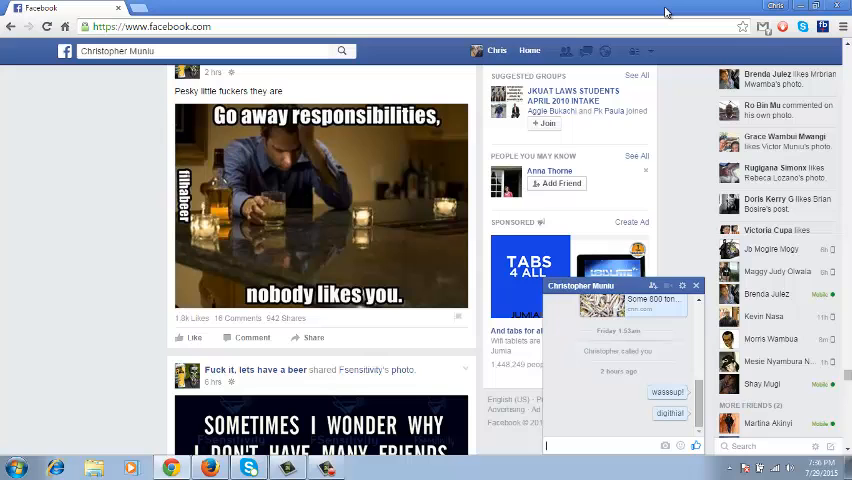
{"action": "mouse_move", "coordinate": [808, 18]}
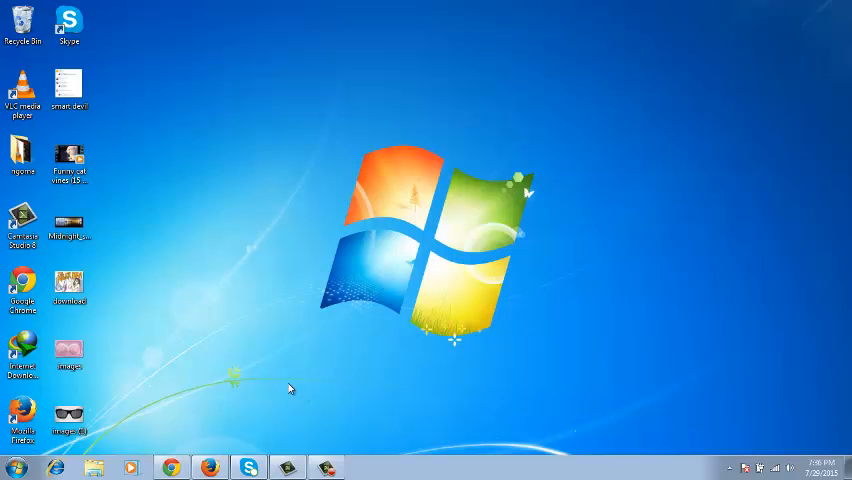
{"action": "left_click", "coordinate": [248, 468]}
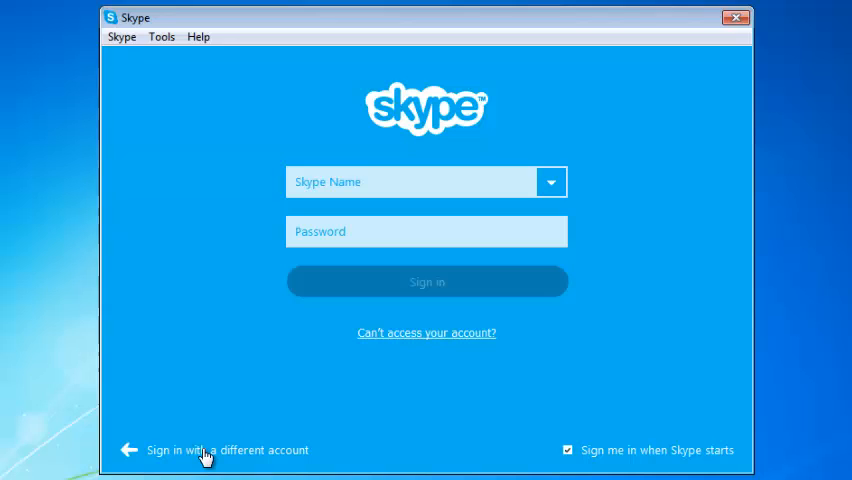
{"action": "mouse_move", "coordinate": [212, 460]}
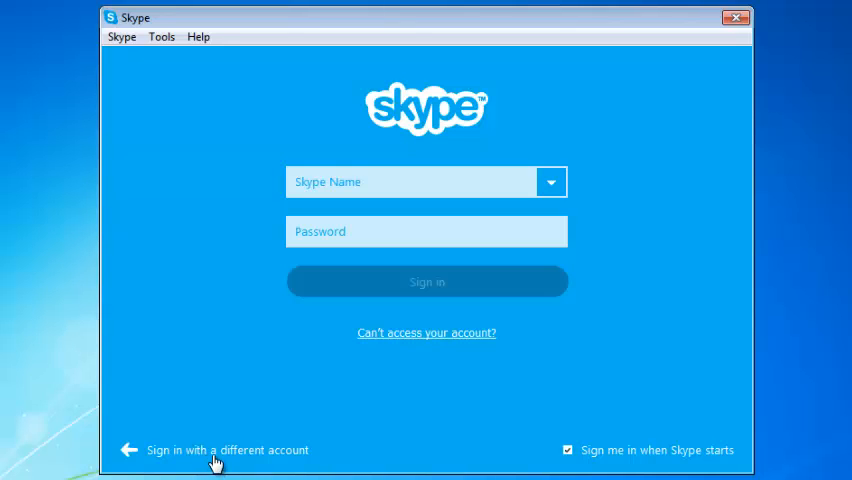
Sign in to Skype through the Facebook account with its email and password
{"action": "left_click", "coordinate": [228, 450]}
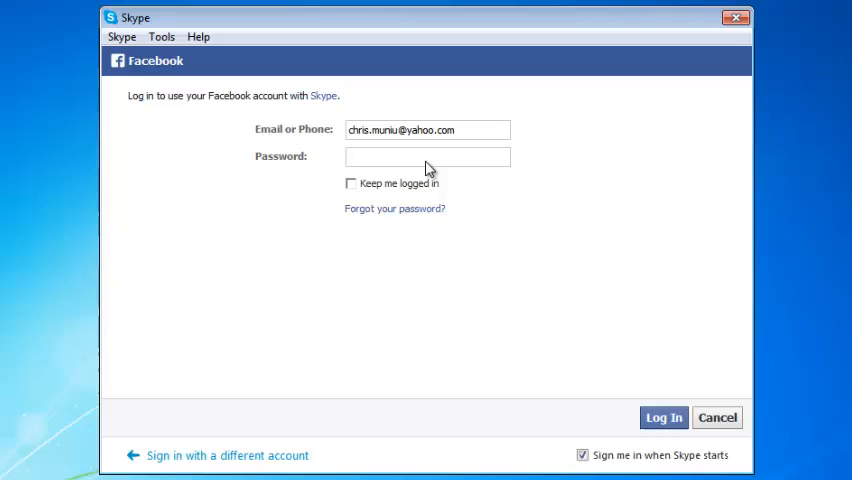
{"action": "mouse_move", "coordinate": [412, 162]}
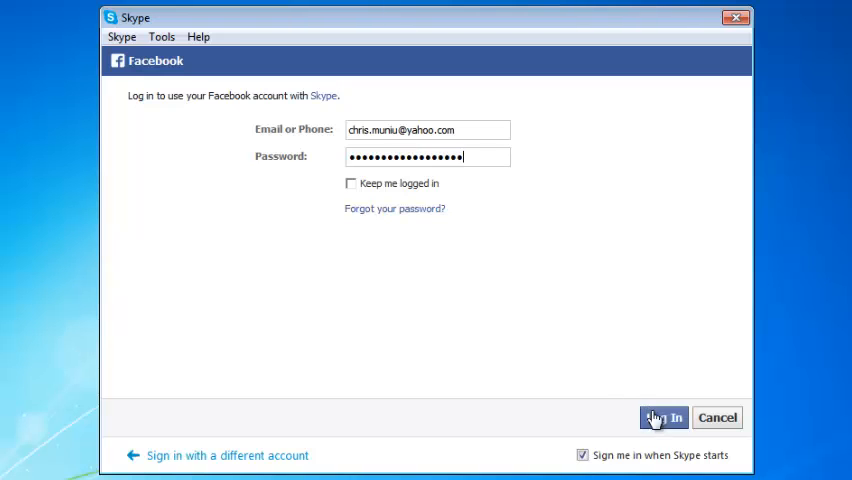
{"action": "left_click", "coordinate": [664, 416]}
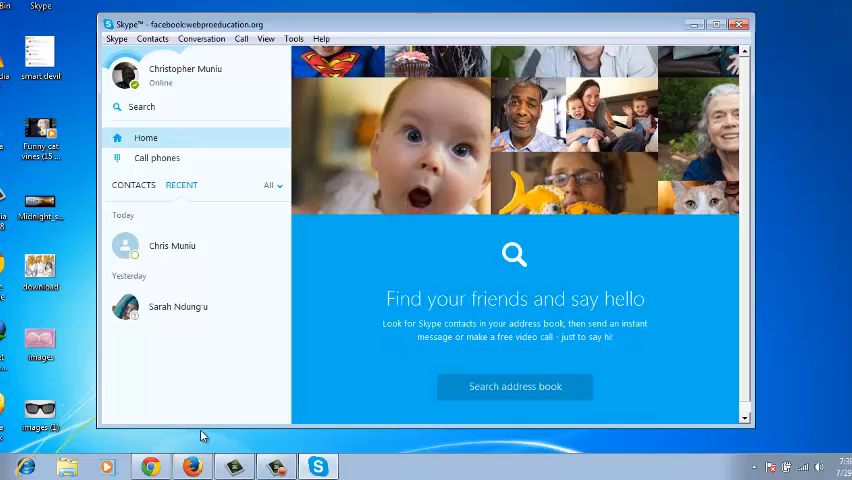
{"action": "mouse_move", "coordinate": [152, 468]}
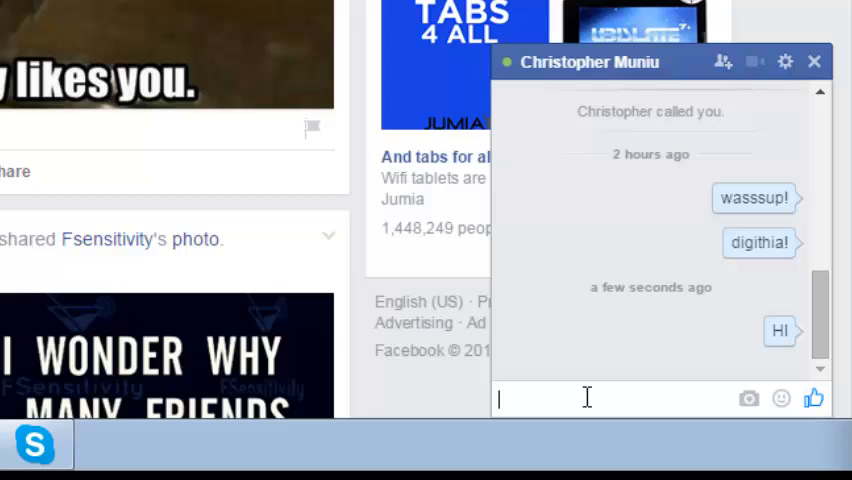
Send 'WHERE ARE YOU?' to the friend in the Facebook chat box
{"action": "type", "text": "WHERE ARE YO"}
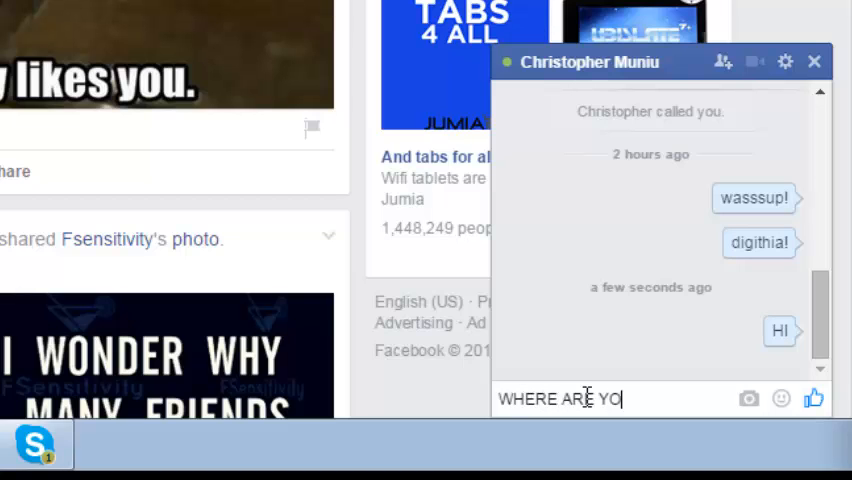
{"action": "type", "text": "U?"}
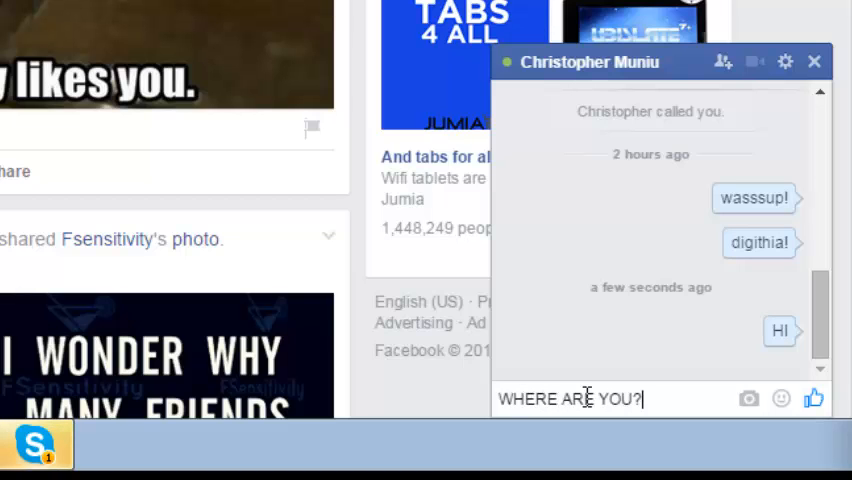
{"action": "key", "text": "enter"}
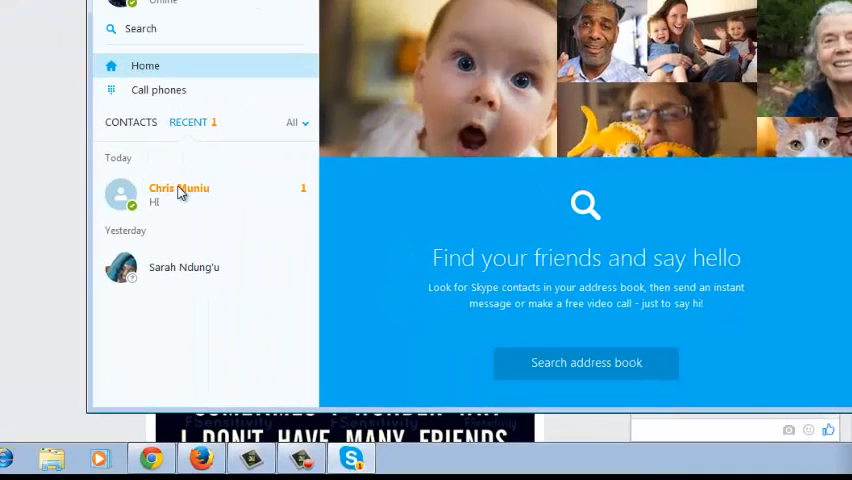
{"action": "left_click", "coordinate": [180, 192]}
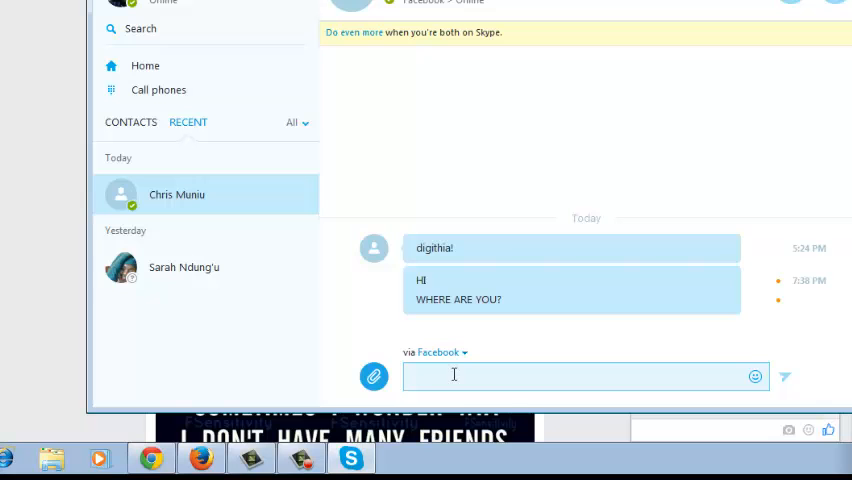
{"action": "type", "text": "Am go"}
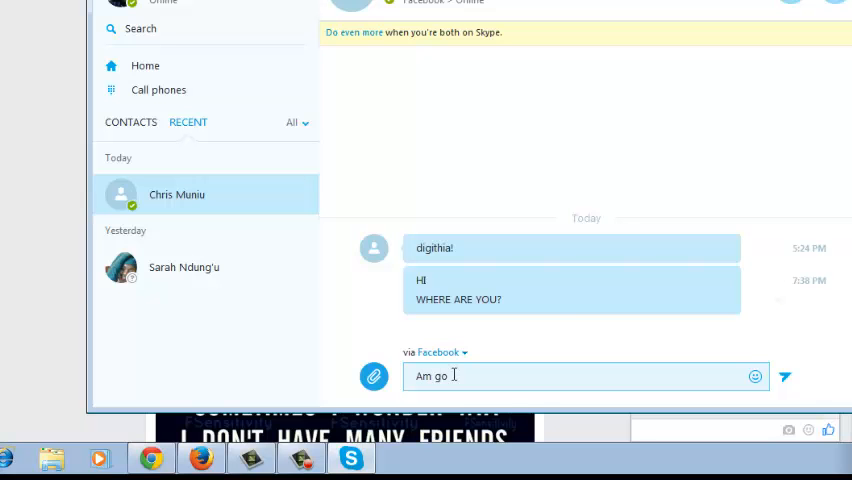
{"action": "key", "text": "enter"}
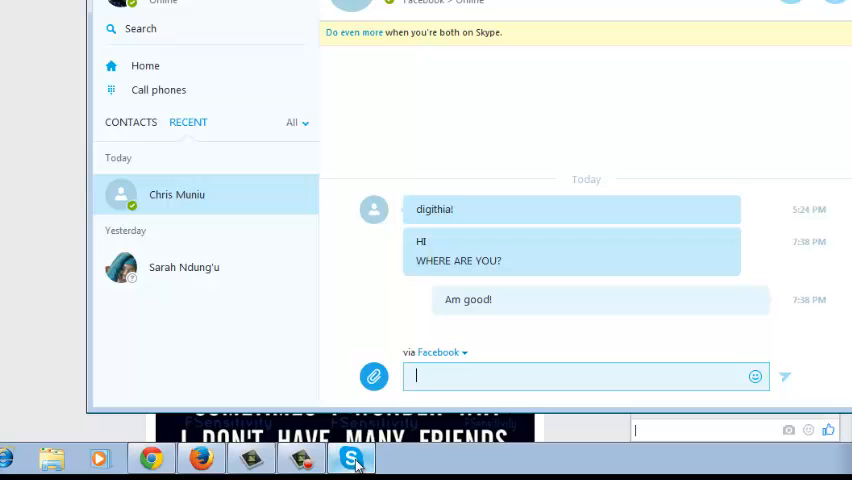